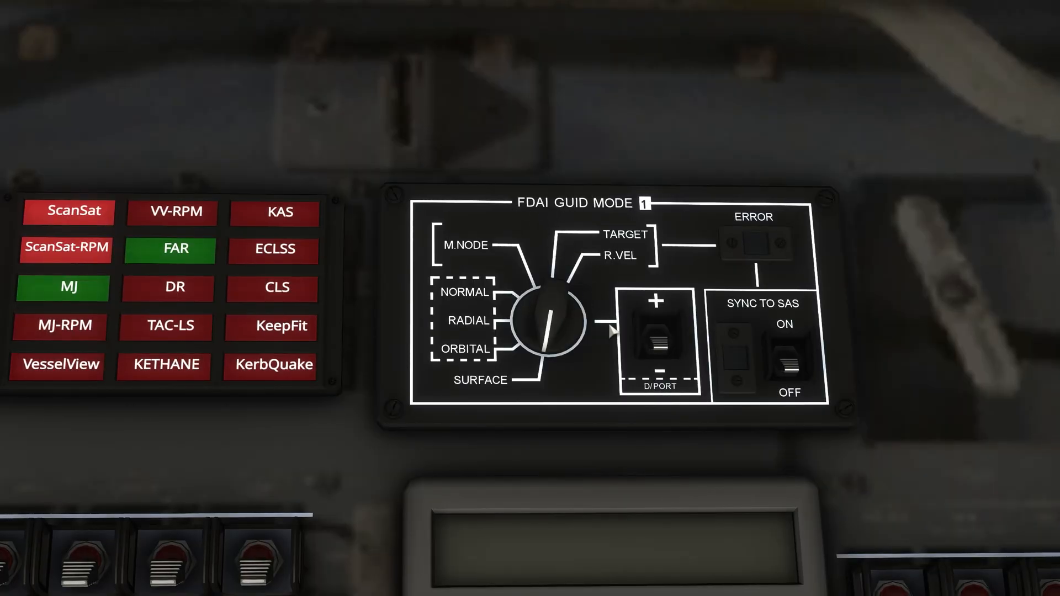
Step: Set a new FDAI guidance mode and step the docking-port reference forward then back
left_click(547, 321)
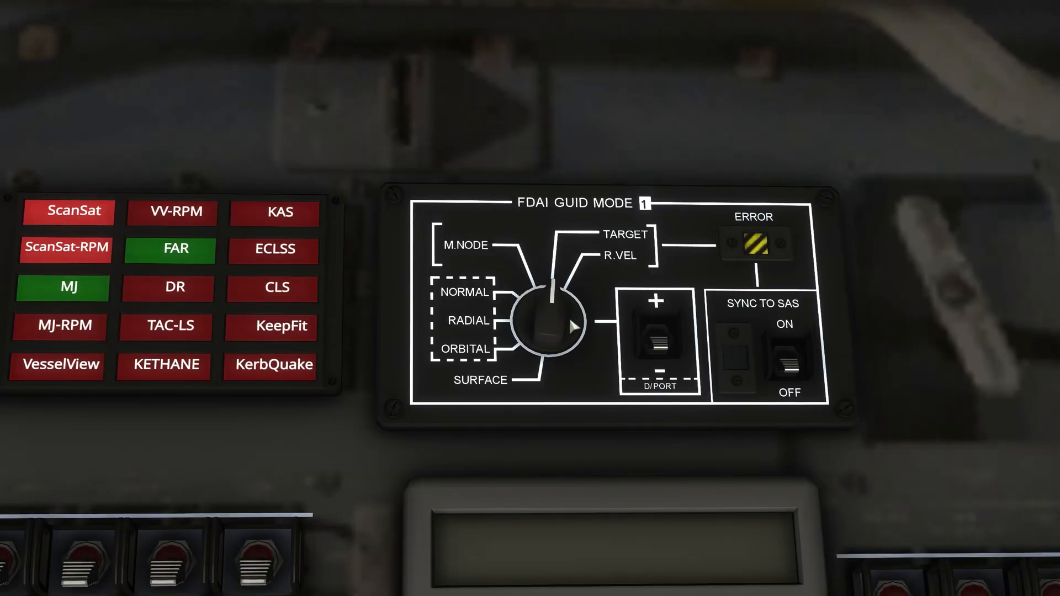
left_click(659, 341)
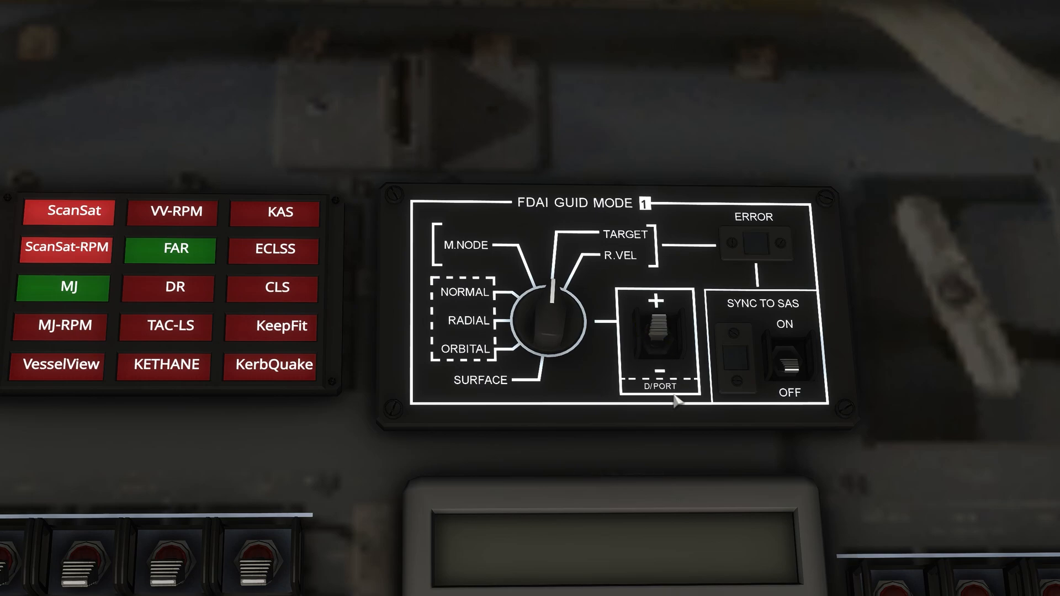
left_click(659, 338)
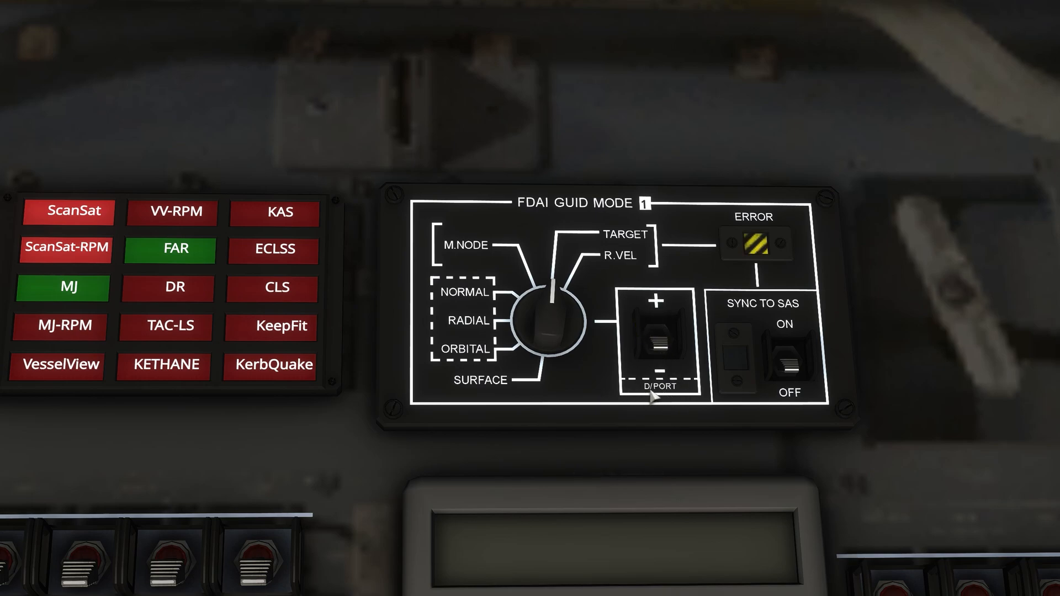
mouse_move(754, 252)
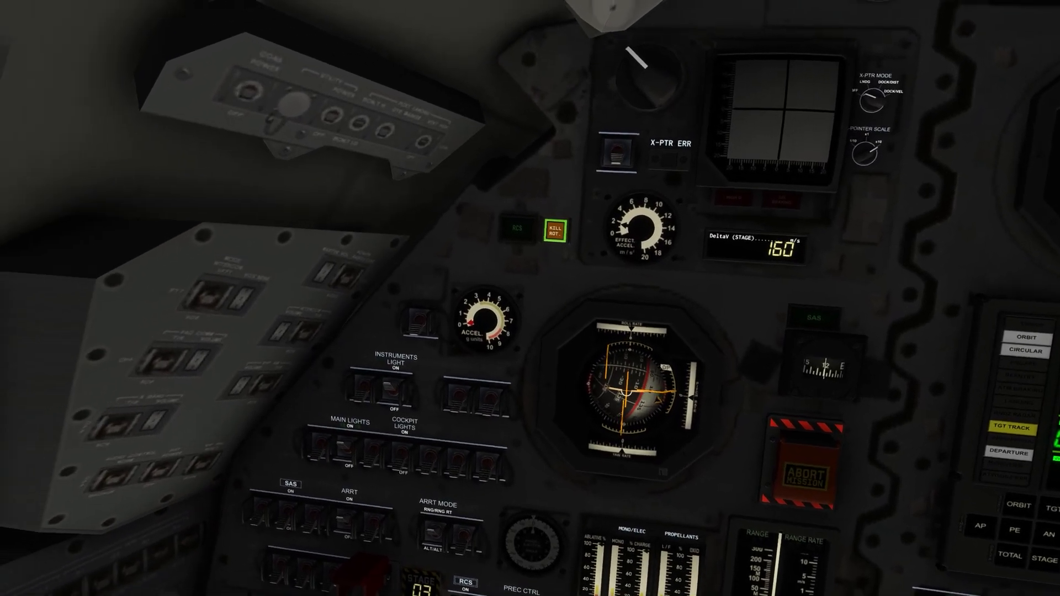
mouse_move(530, 298)
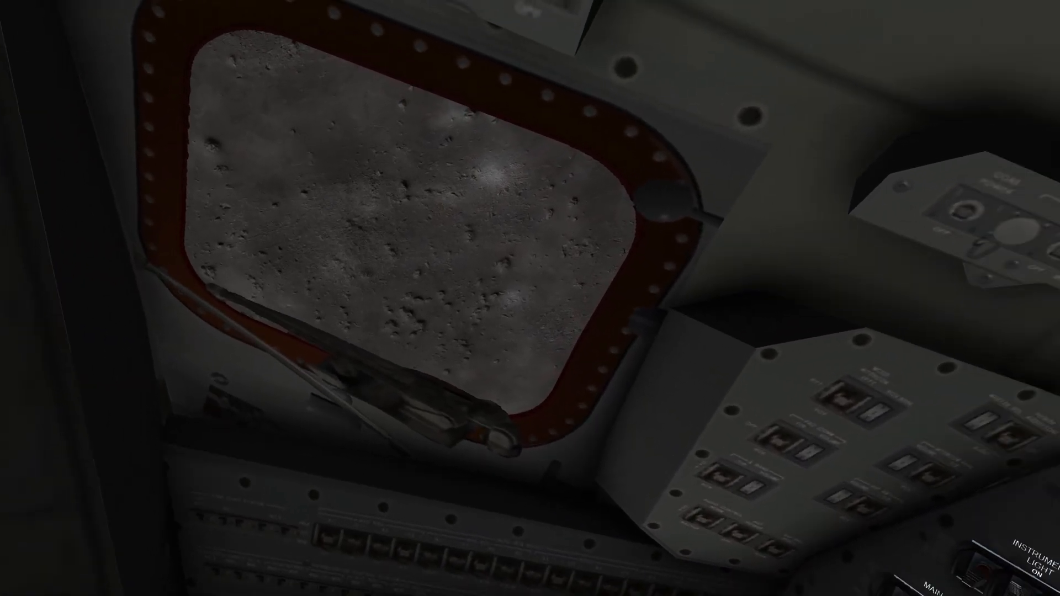
mouse_move(530, 298)
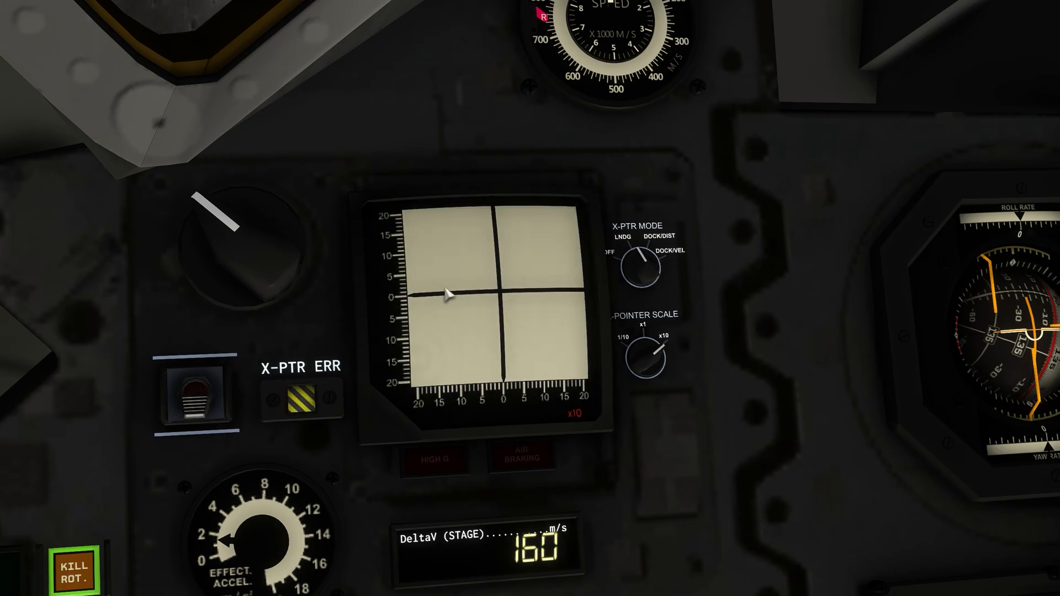
mouse_move(665, 468)
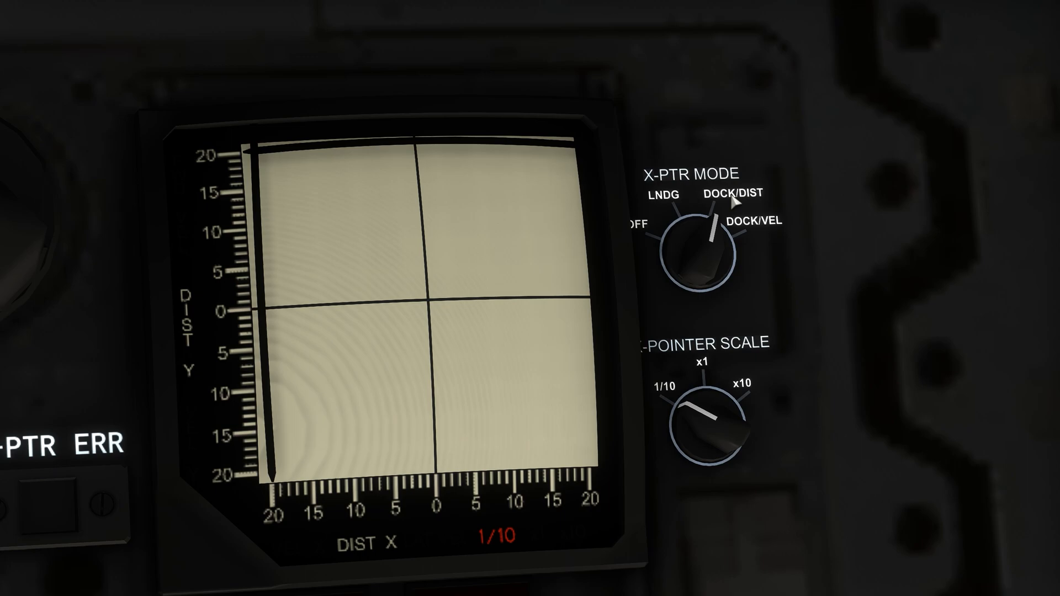
mouse_move(446, 410)
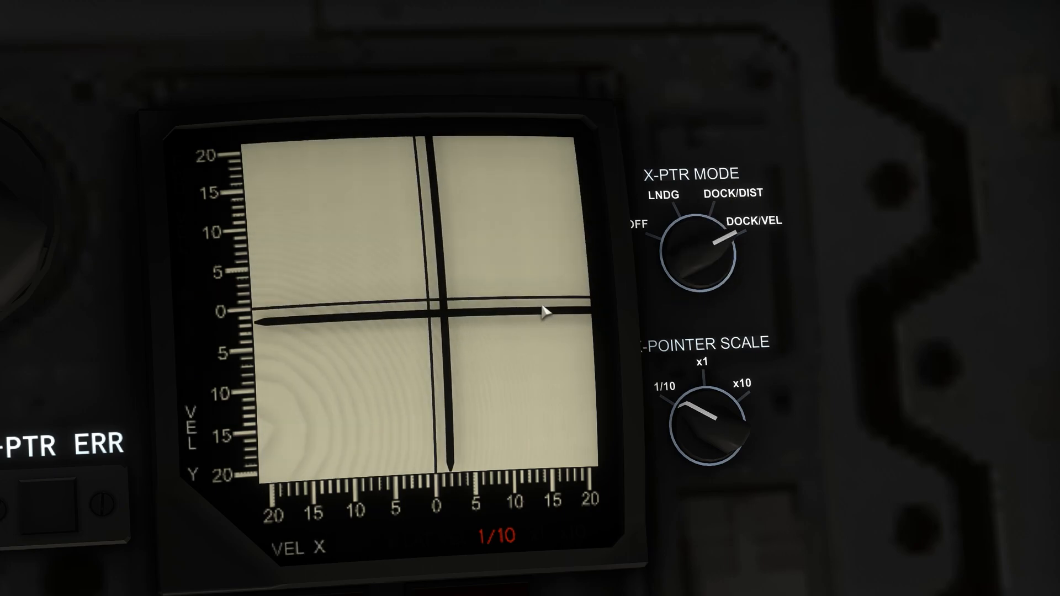
Step: Set the X-PTR MODE knob to DOCK/DIST for the ×10 docking-distance readout
left_click(710, 239)
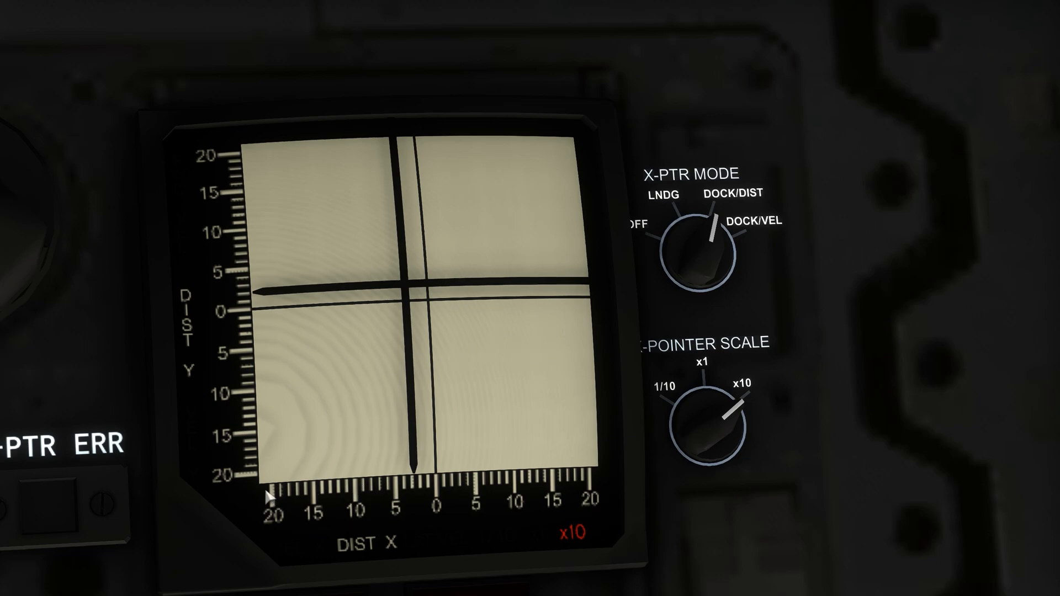
mouse_move(280, 299)
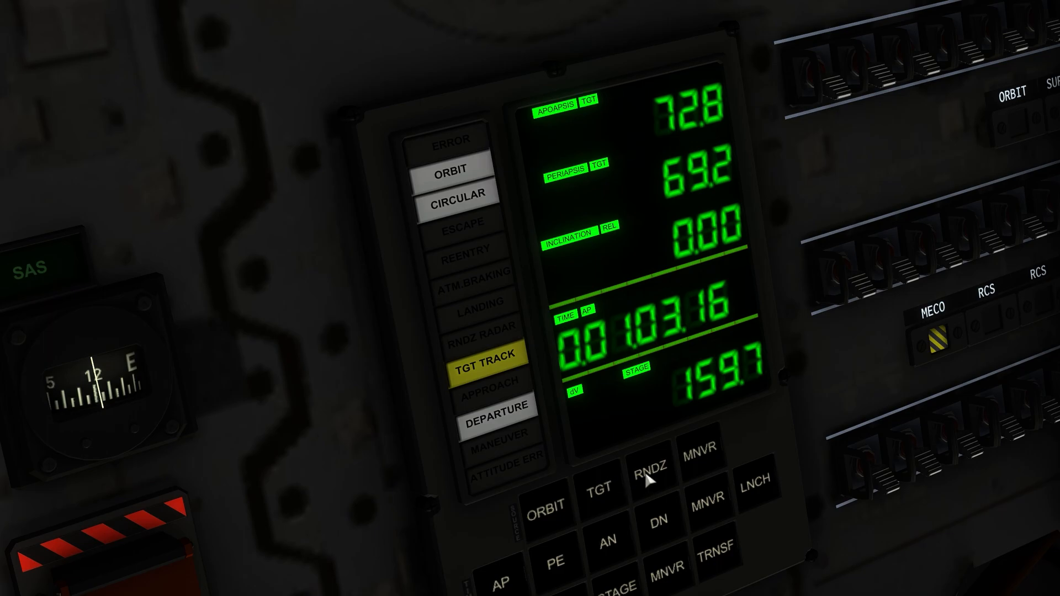
Step: Show the RNDZ readout: minimum target distance 42, approach speed -0.1
left_click(649, 468)
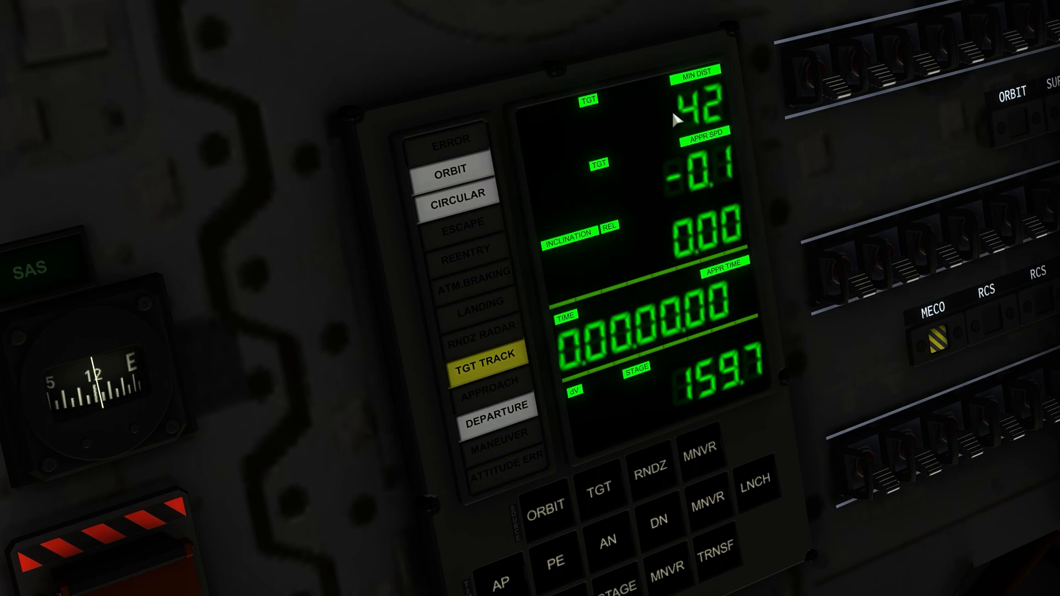
mouse_move(707, 191)
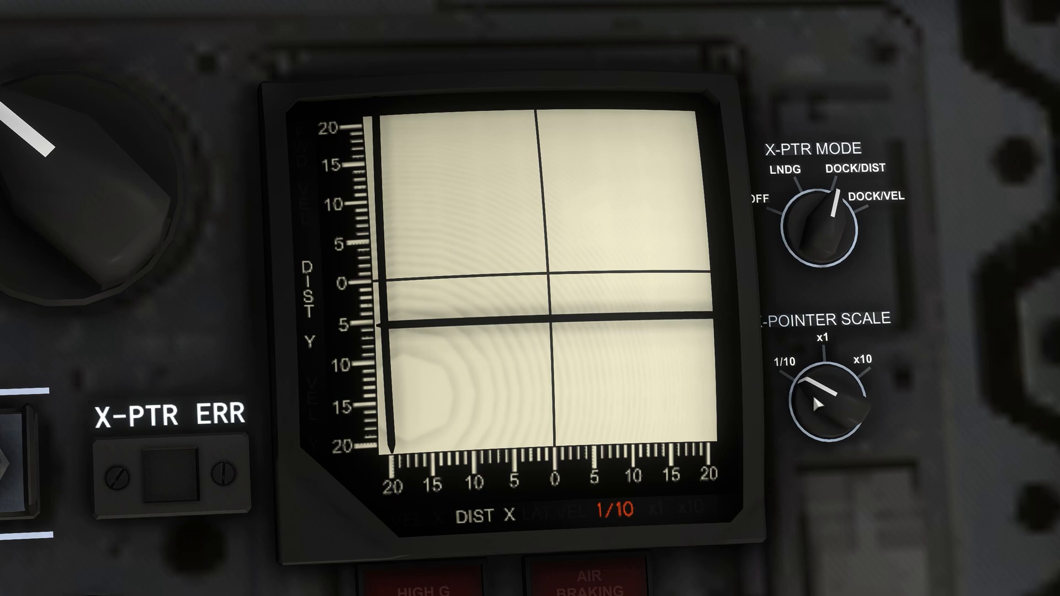
Step: Check DOCK/VEL and DOCK/DIST on the cross-pointer, then engage KILL ROT to hold attitude
left_click(825, 216)
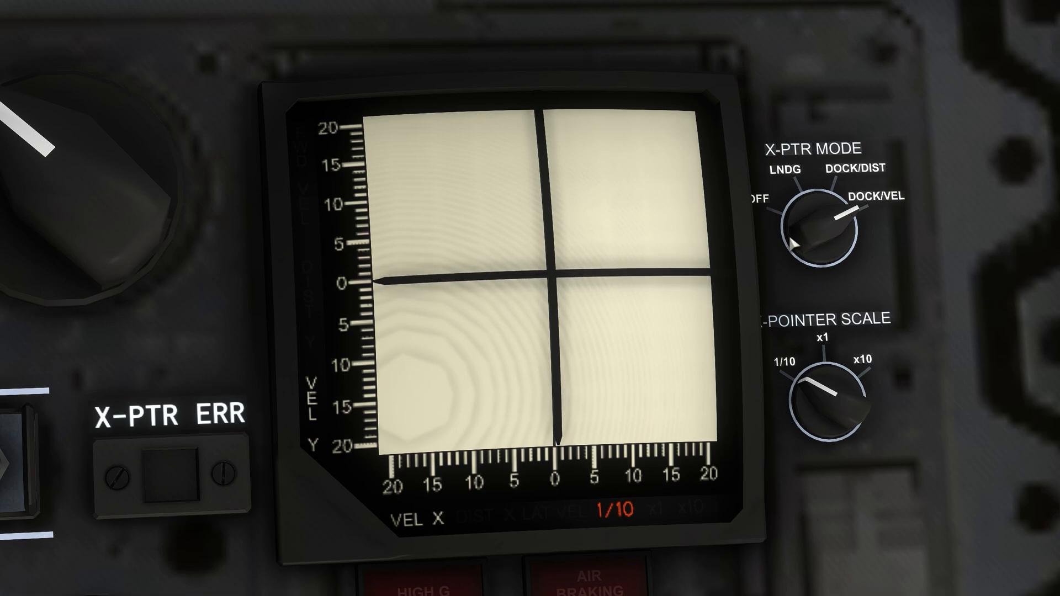
left_click(822, 223)
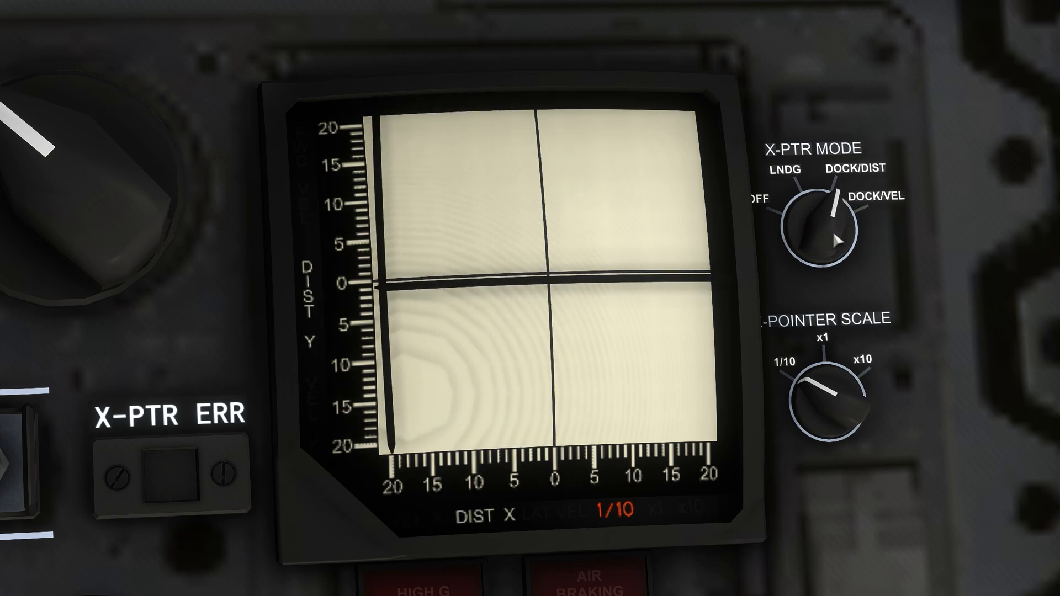
left_click(818, 223)
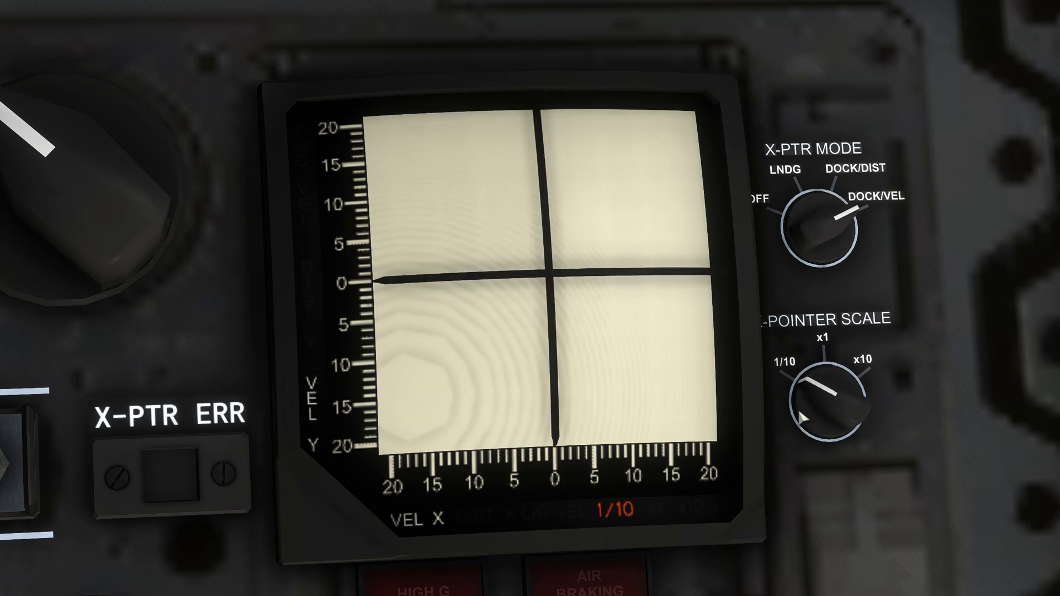
left_click(823, 399)
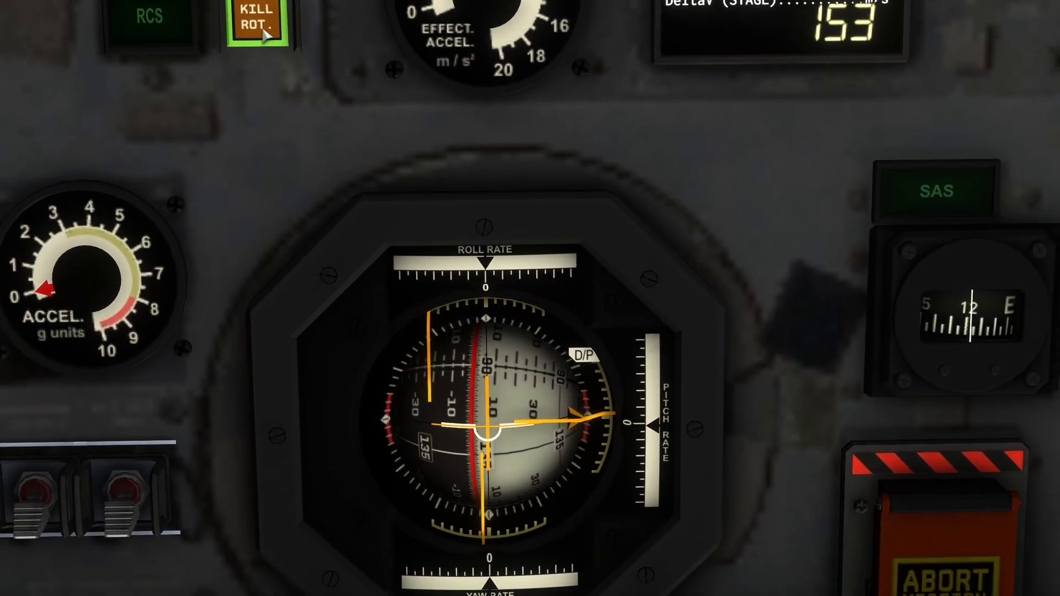
Step: Switch KILL ROT off and turn the craft until the target vessel shows in the window
left_click(260, 16)
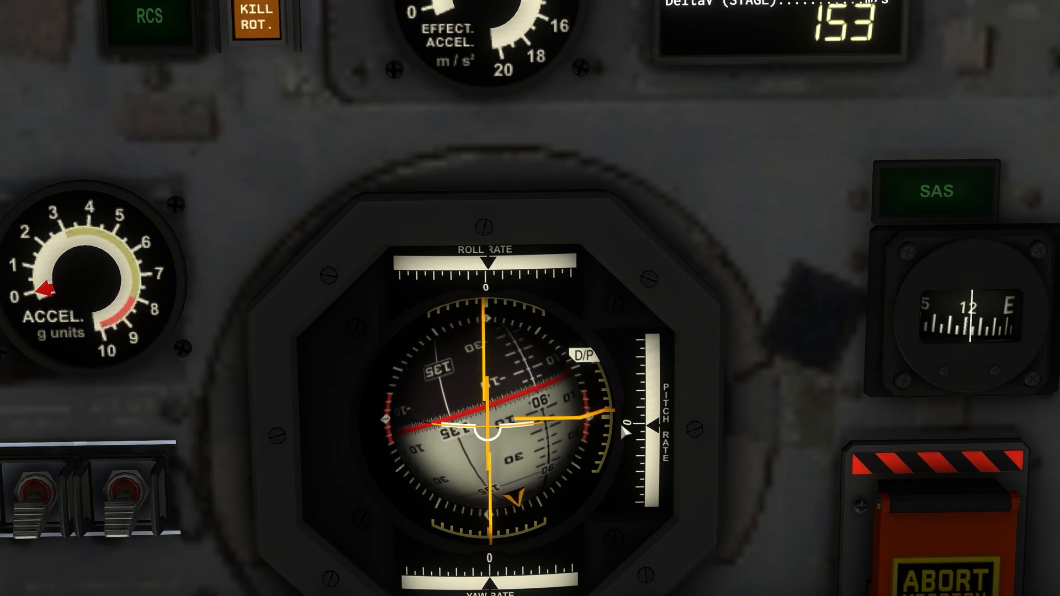
left_click(257, 19)
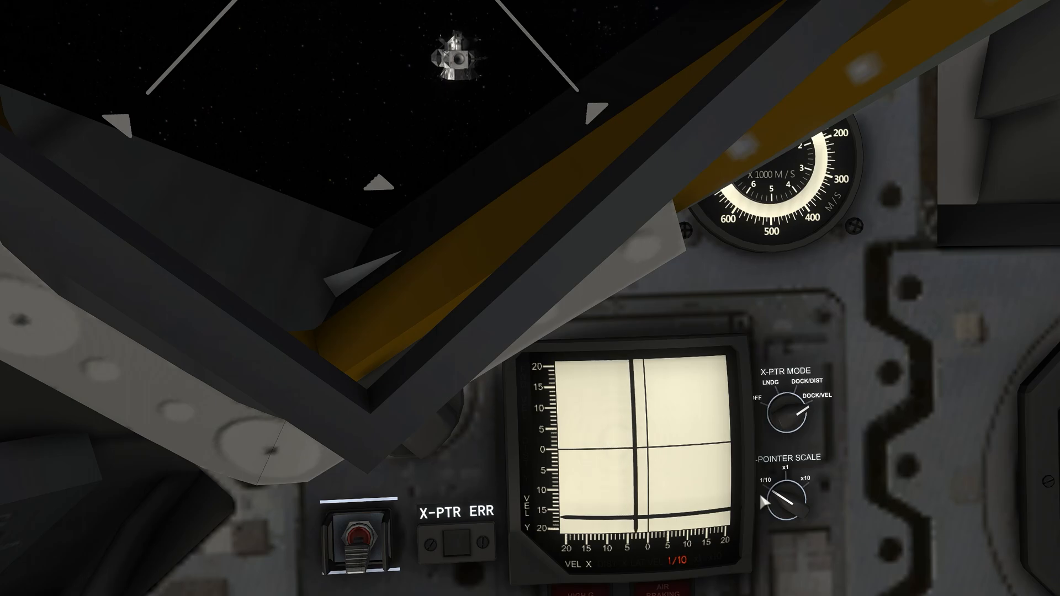
Step: Check DOCK/DIST alignment and null sideways drift so the DOCK/VEL needles centre, KILL ROT re-engaged
left_click(786, 404)
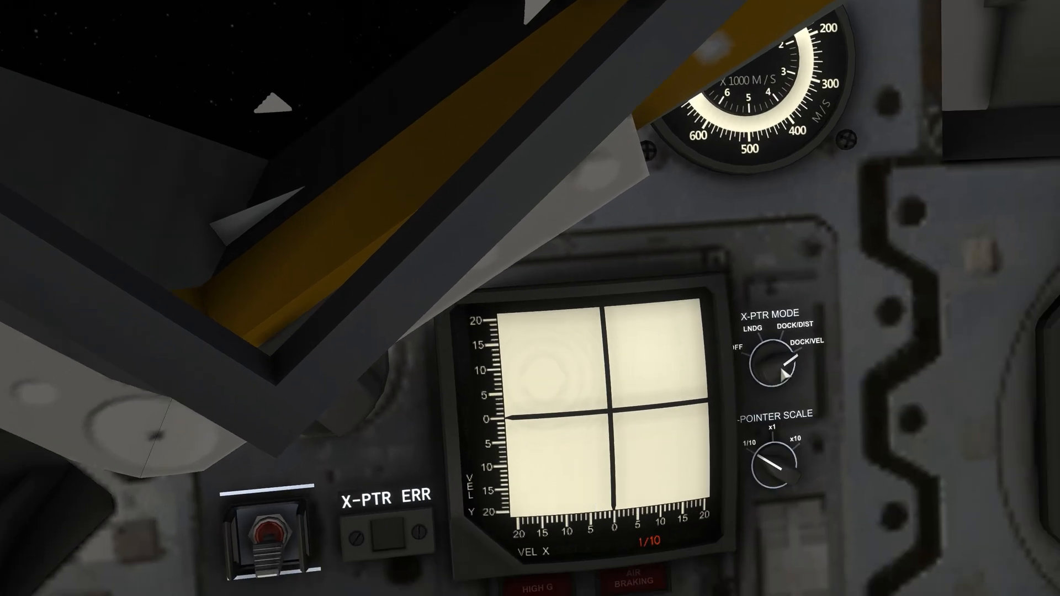
left_click(775, 366)
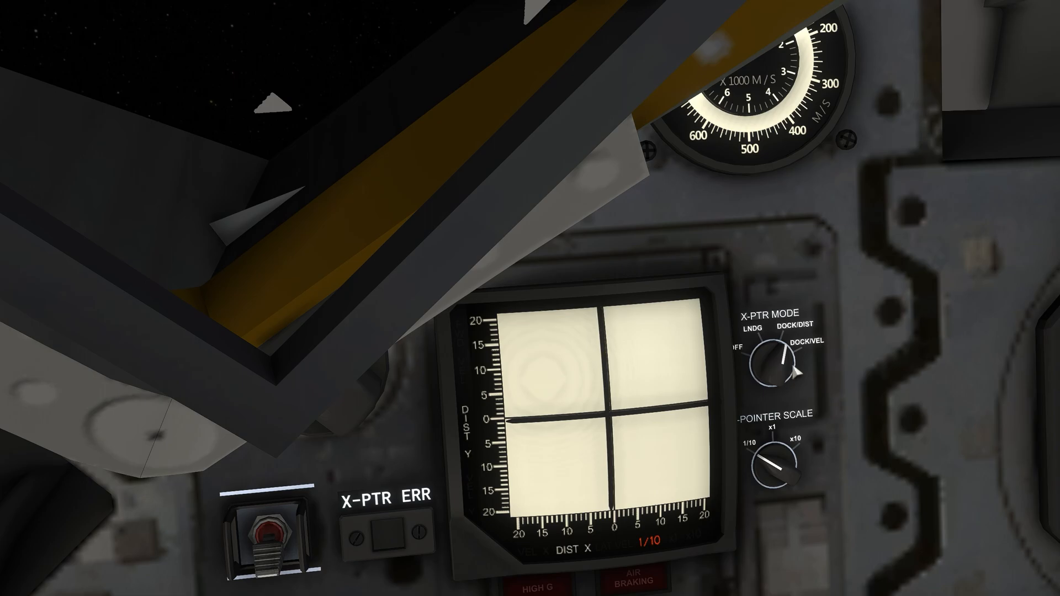
scroll("down", 3)
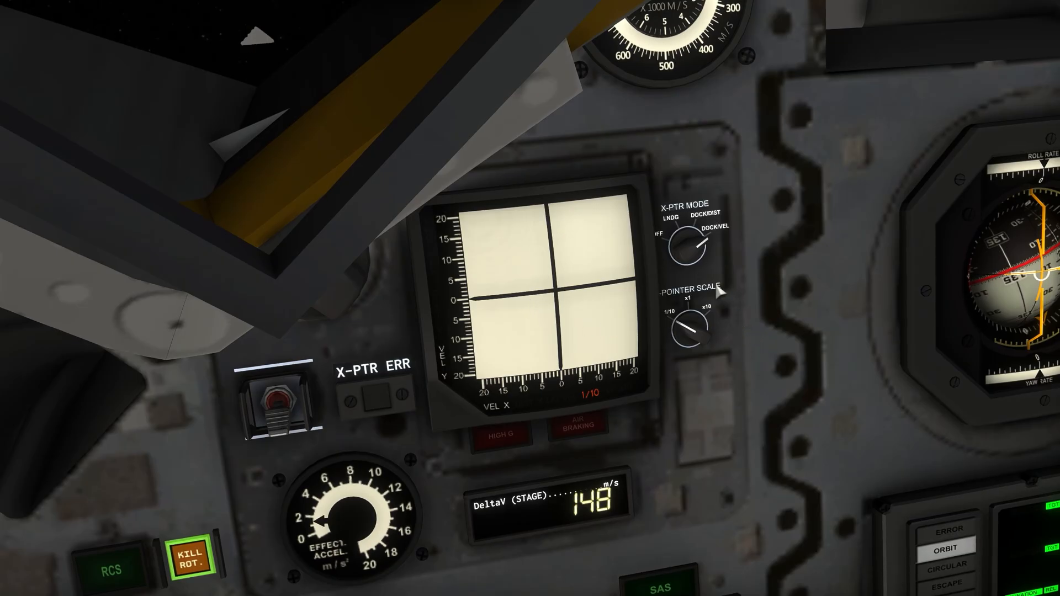
Step: Alternate DOCK/DIST and DOCK/VEL while translating in until the target looms large, needles centred
left_click(691, 242)
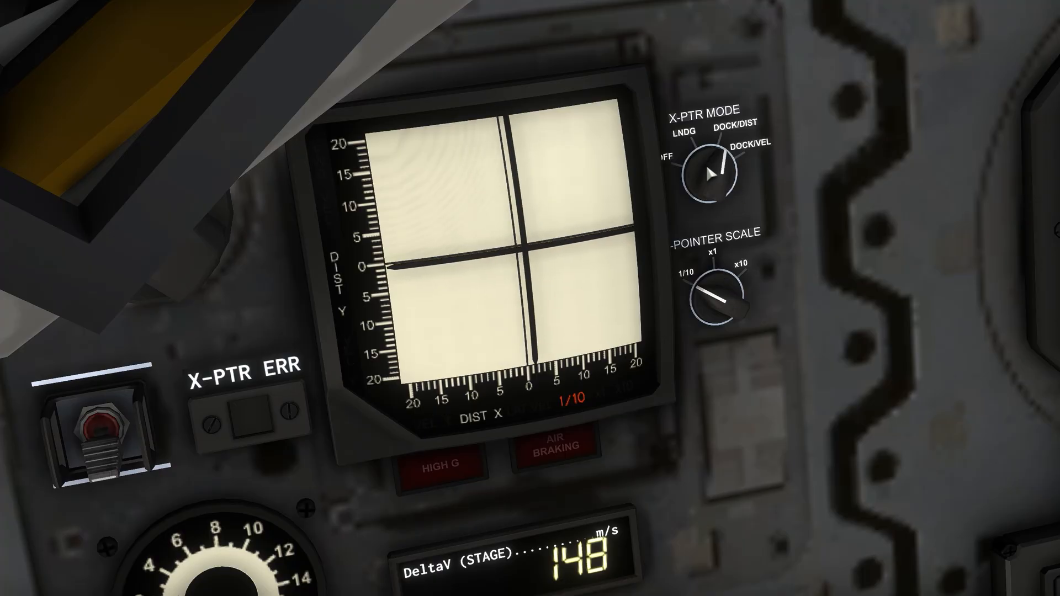
left_click(712, 170)
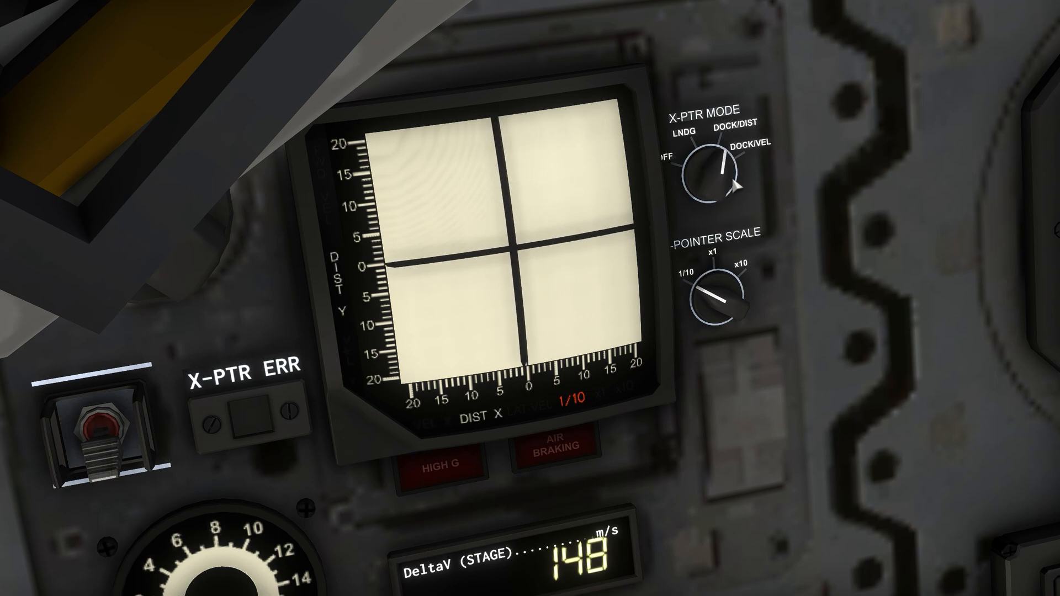
scroll("down", 3)
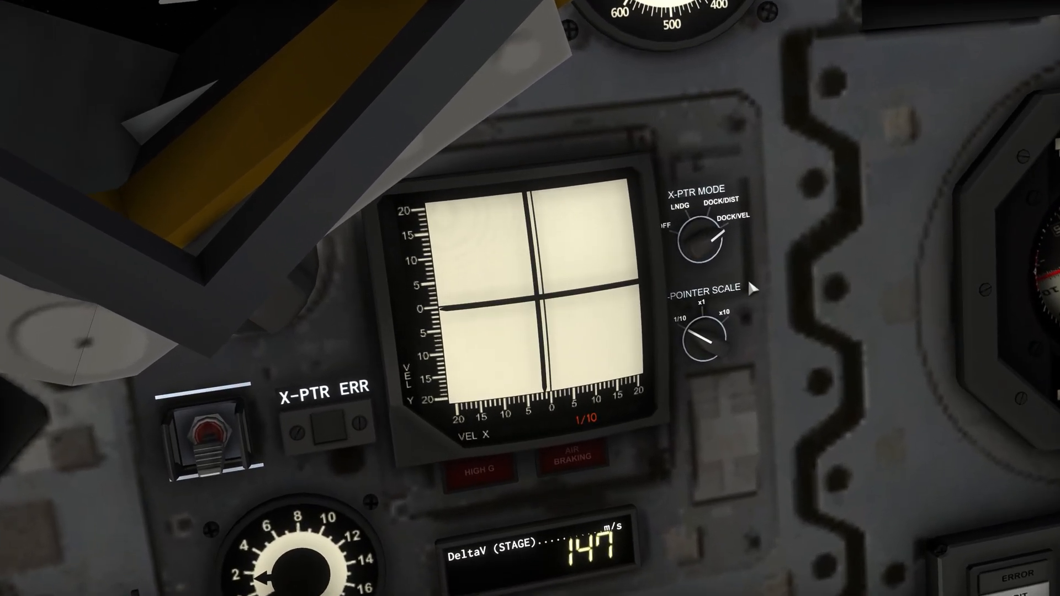
left_click(708, 243)
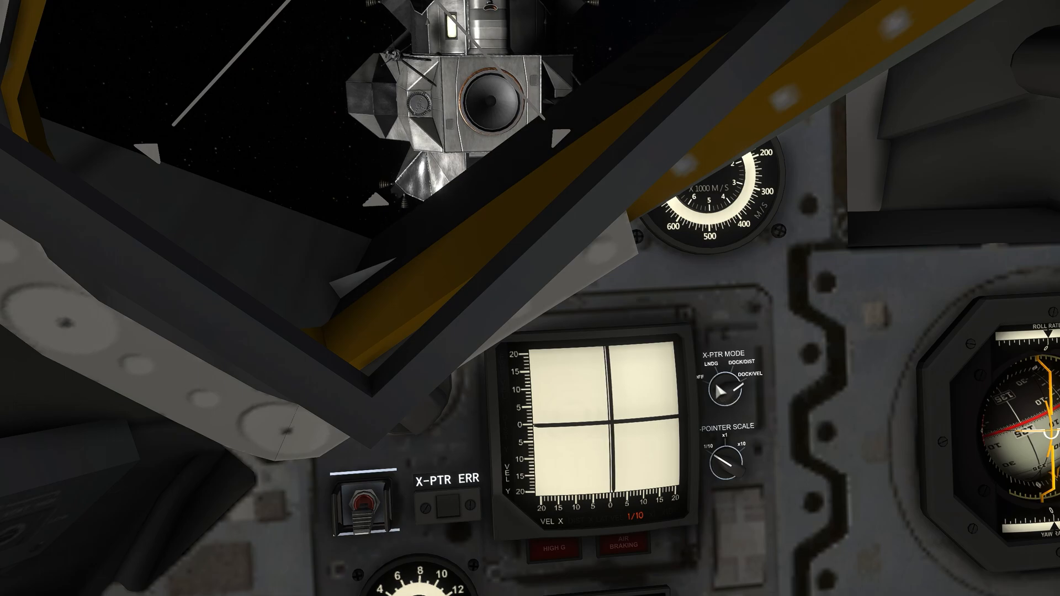
Step: Keep switching DOCK/DIST and DOCK/VEL while thrusting forward until the docking port fills the window
left_click(720, 387)
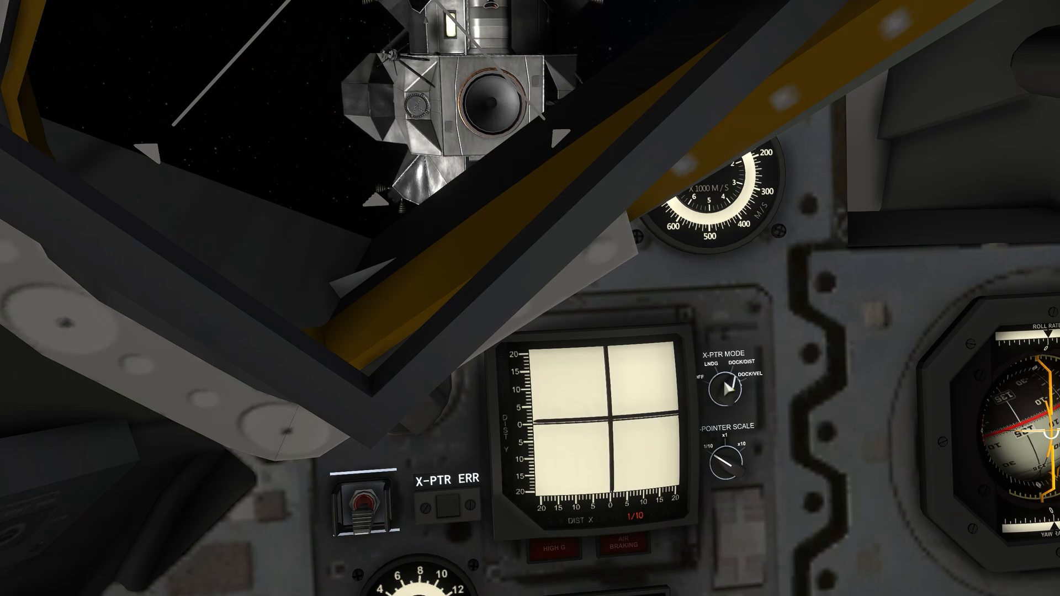
left_click(726, 391)
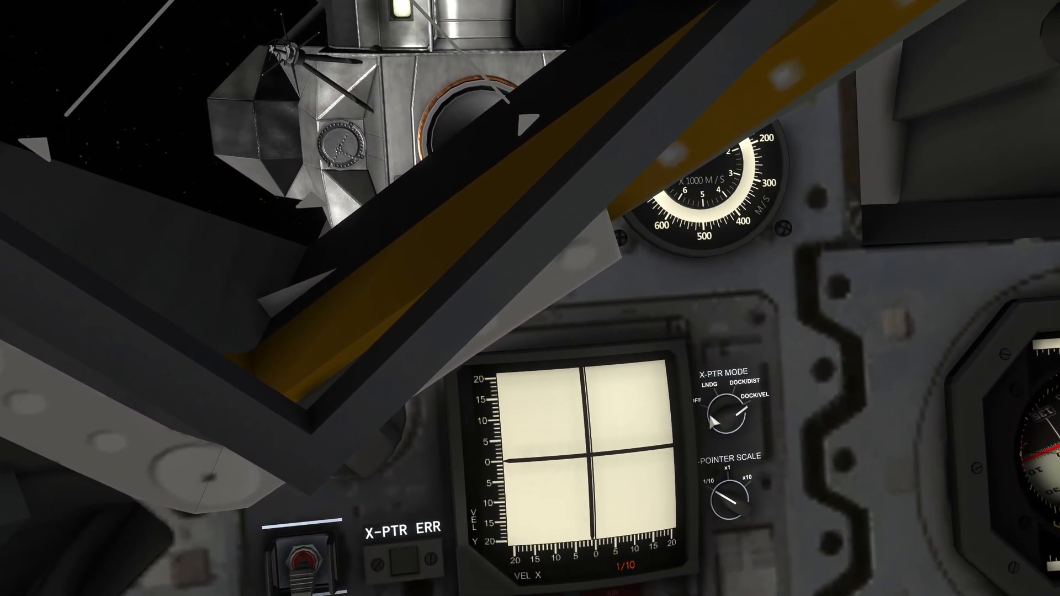
left_click(731, 409)
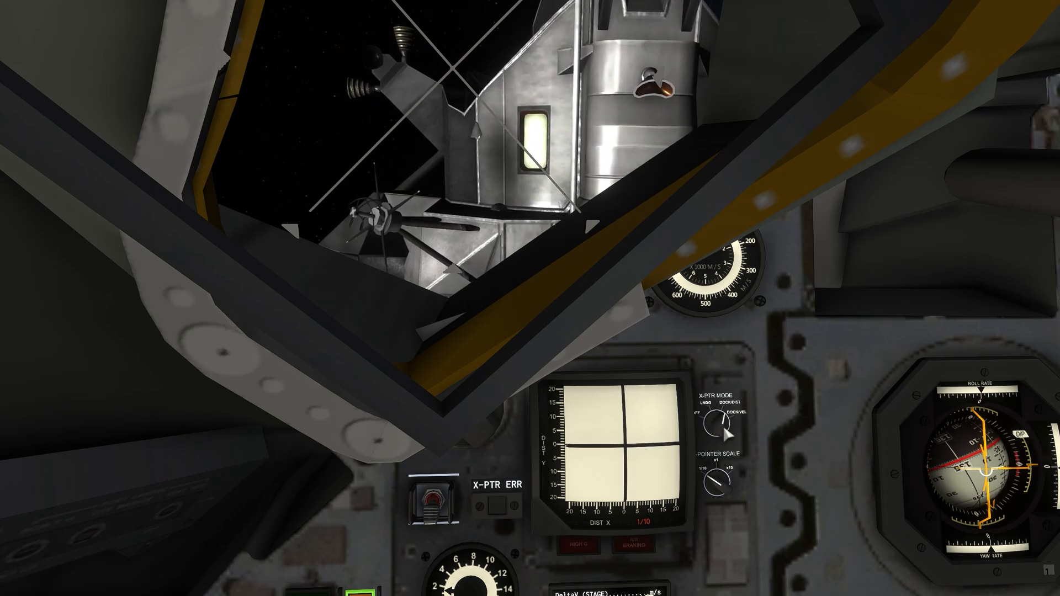
left_click(715, 429)
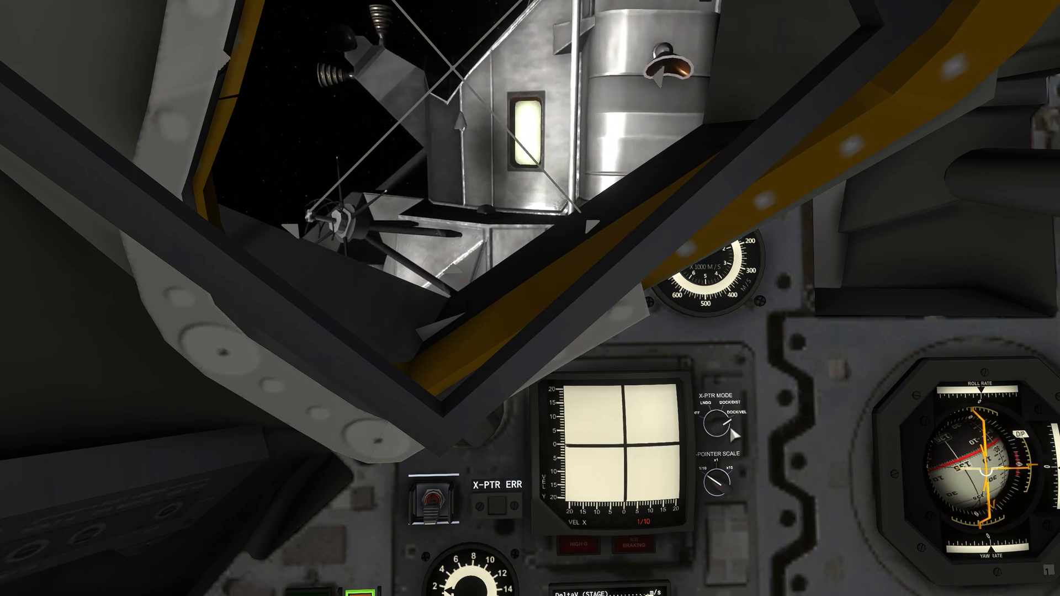